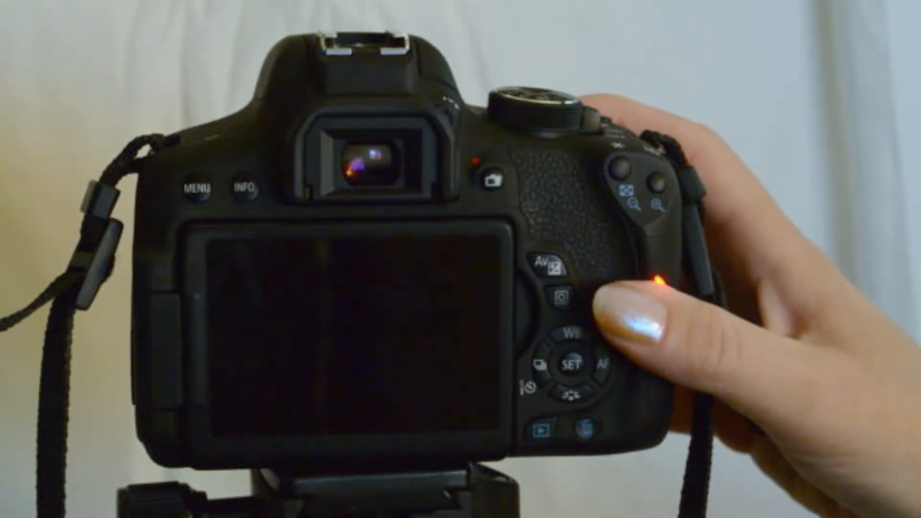
left_click(561, 302)
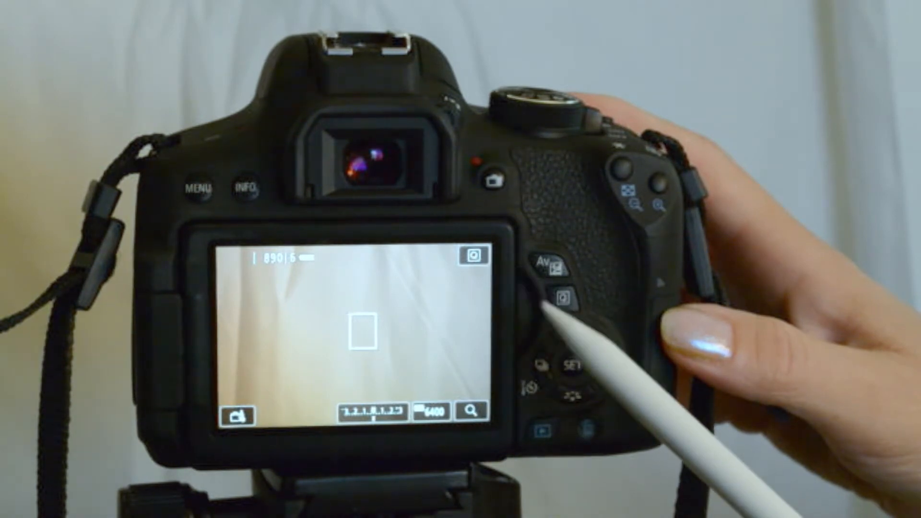
left_click(555, 294)
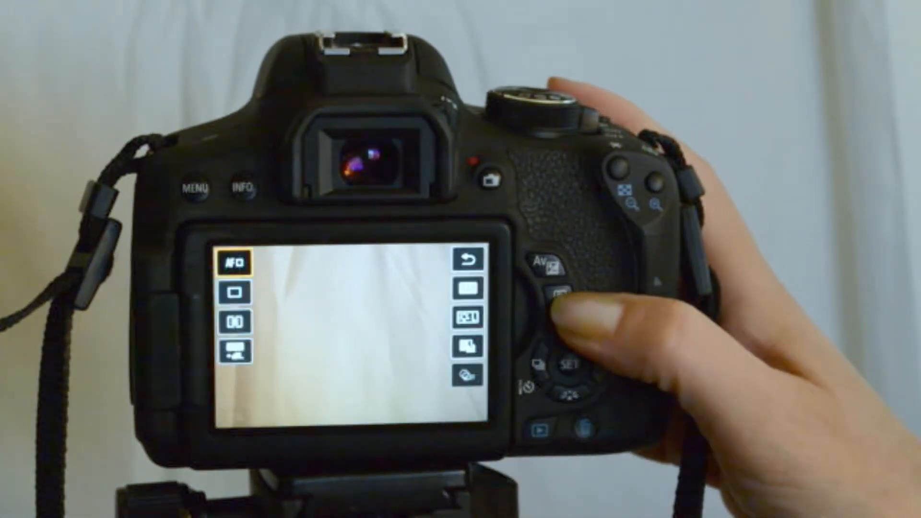